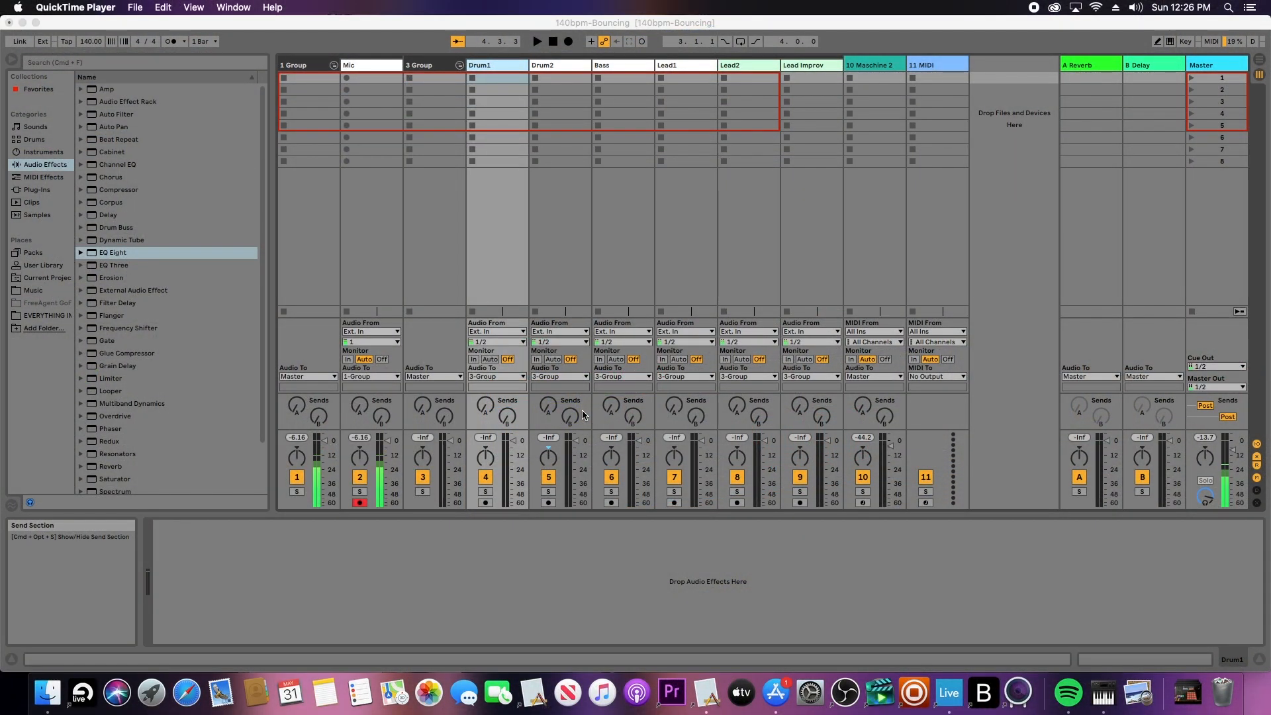
mouse_move(501, 66)
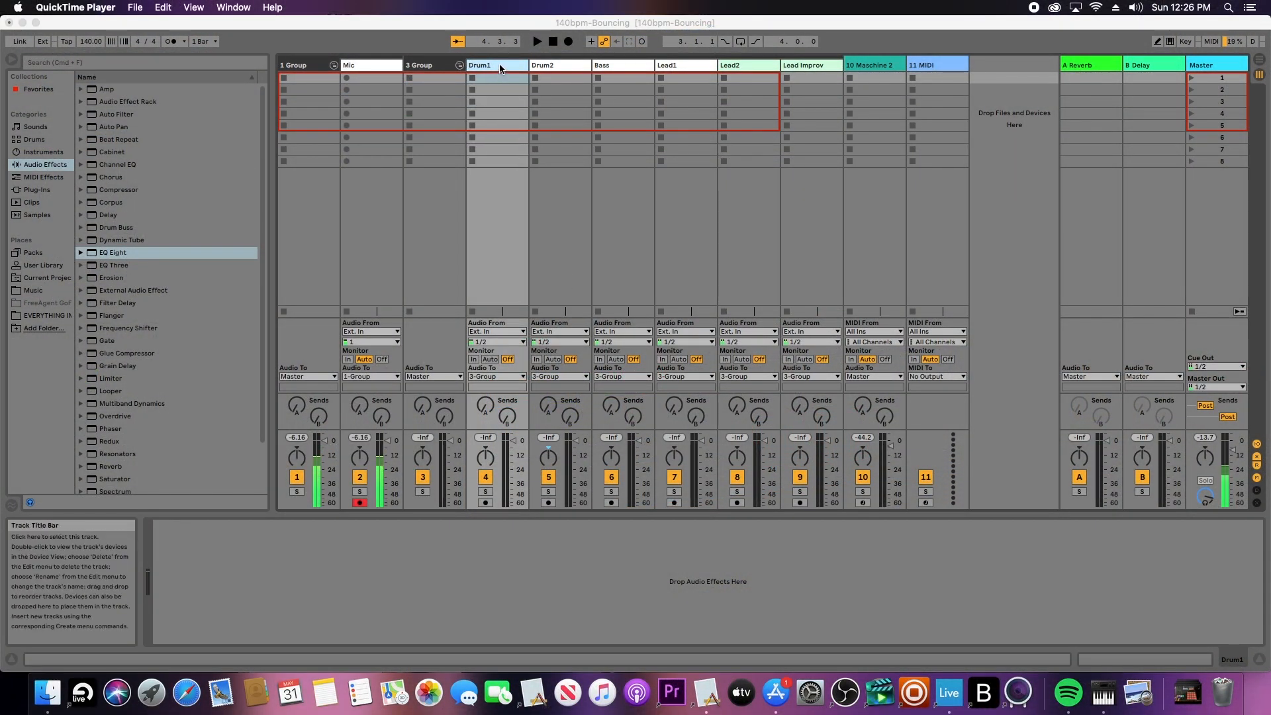
Step: Show the Maschine 2 plugin device on track 10 Maschine 2 in Ableton Live
click(806, 65)
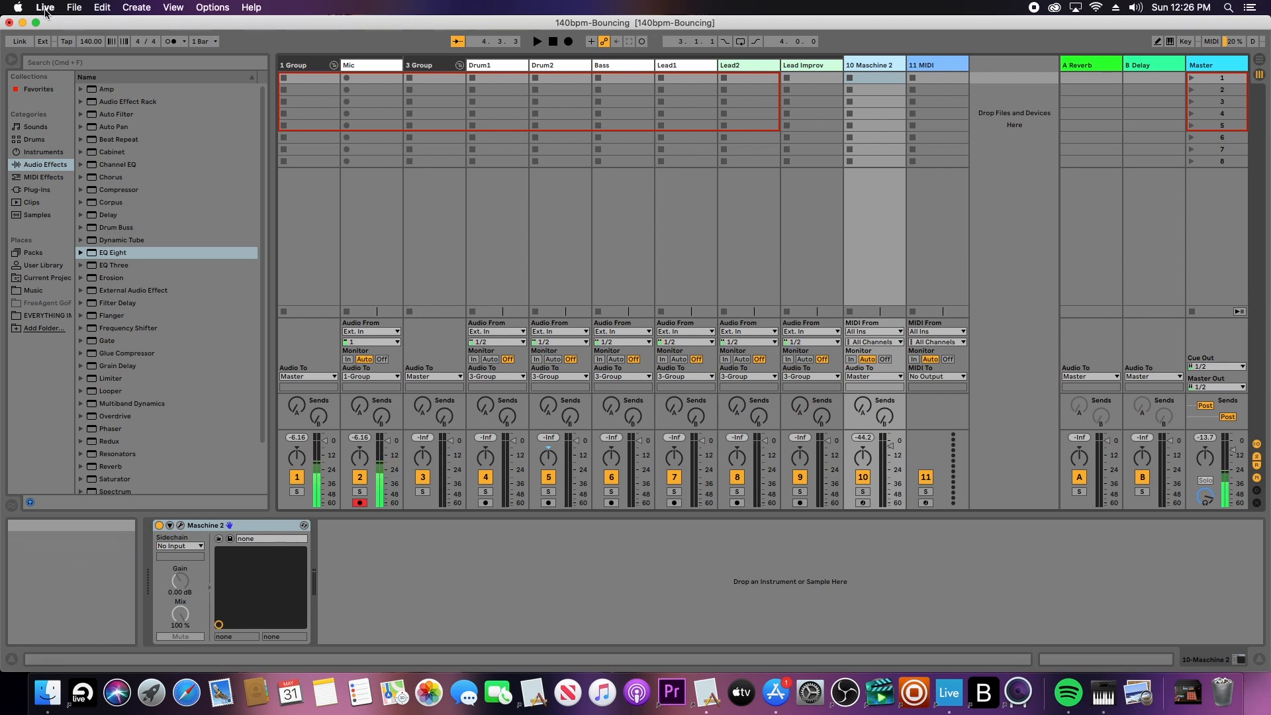
click(44, 8)
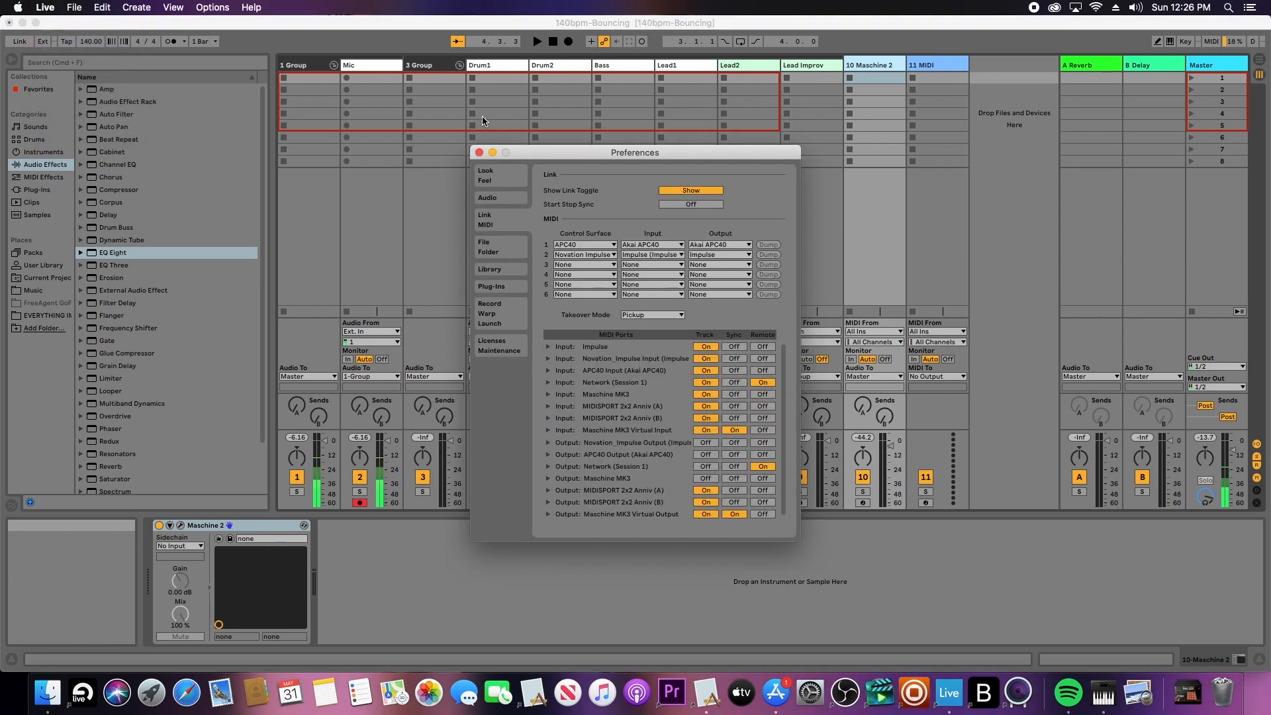
mouse_move(507, 220)
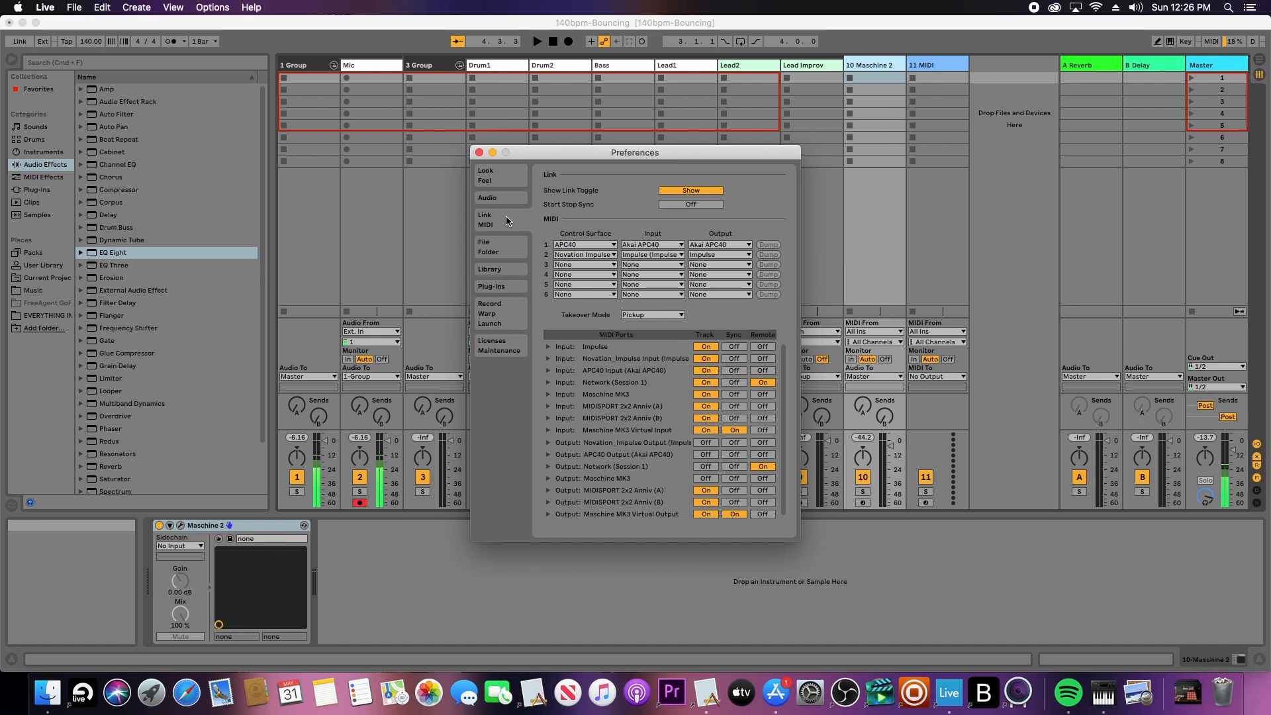
mouse_move(574, 442)
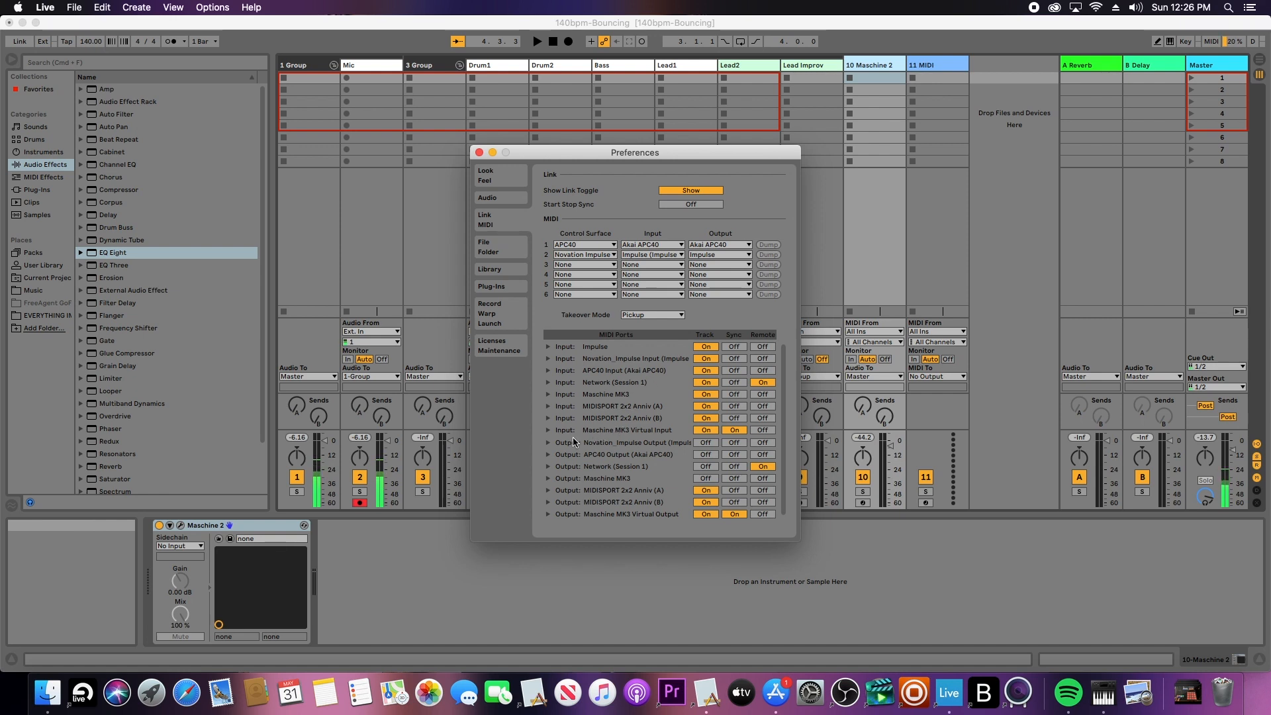
mouse_move(734, 429)
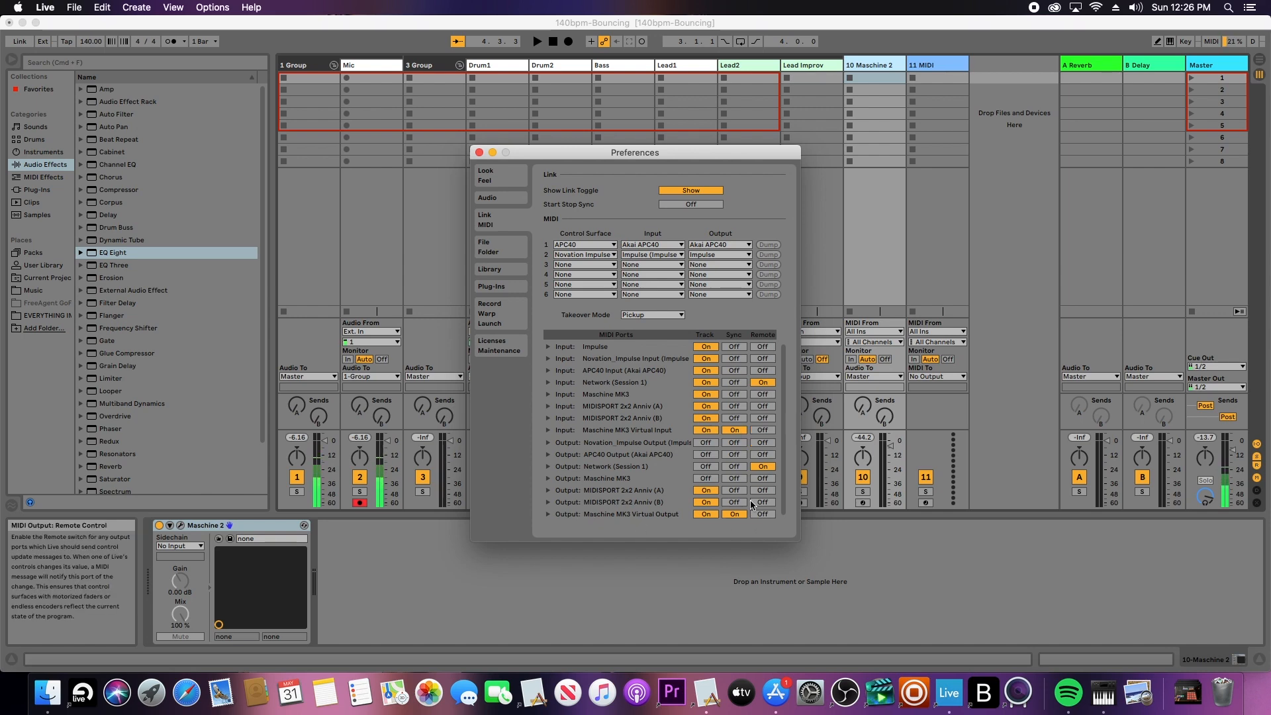
click(477, 152)
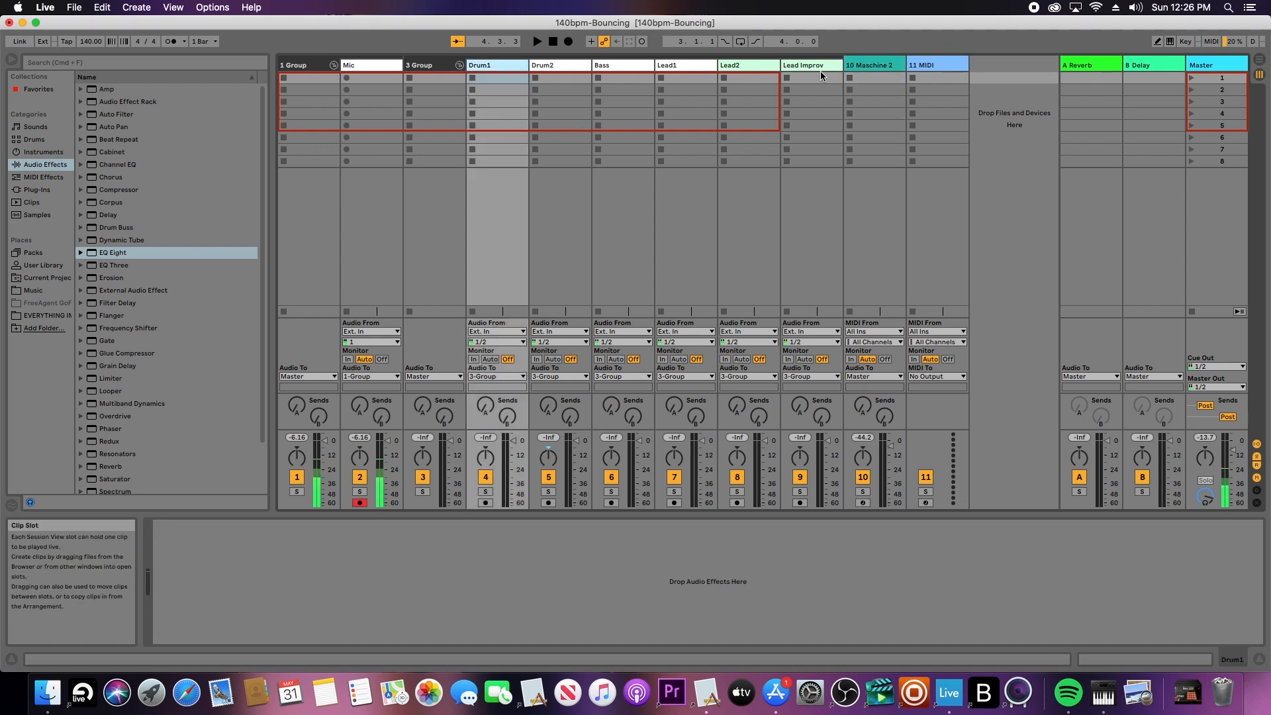
Step: Set Audio From to 10-Maschine 2 for Drum1 through Lead Improv, then select Drum1 alone
click(497, 331)
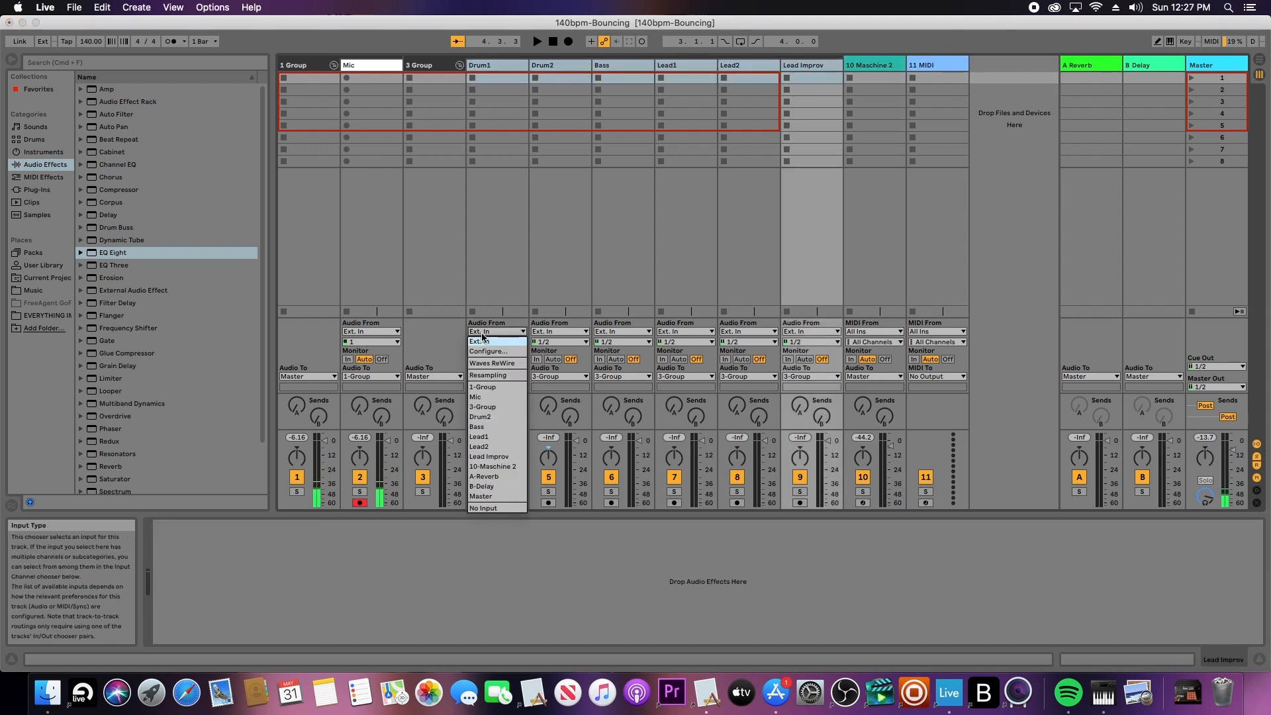
click(492, 465)
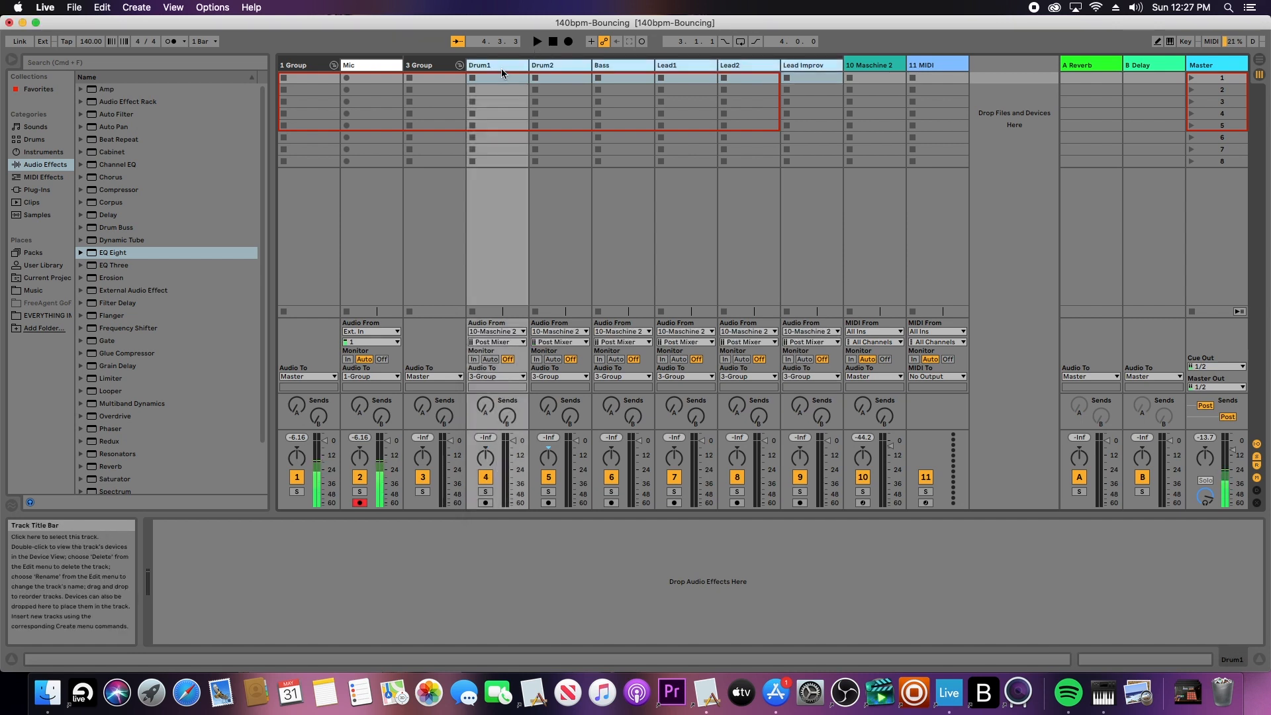
click(480, 65)
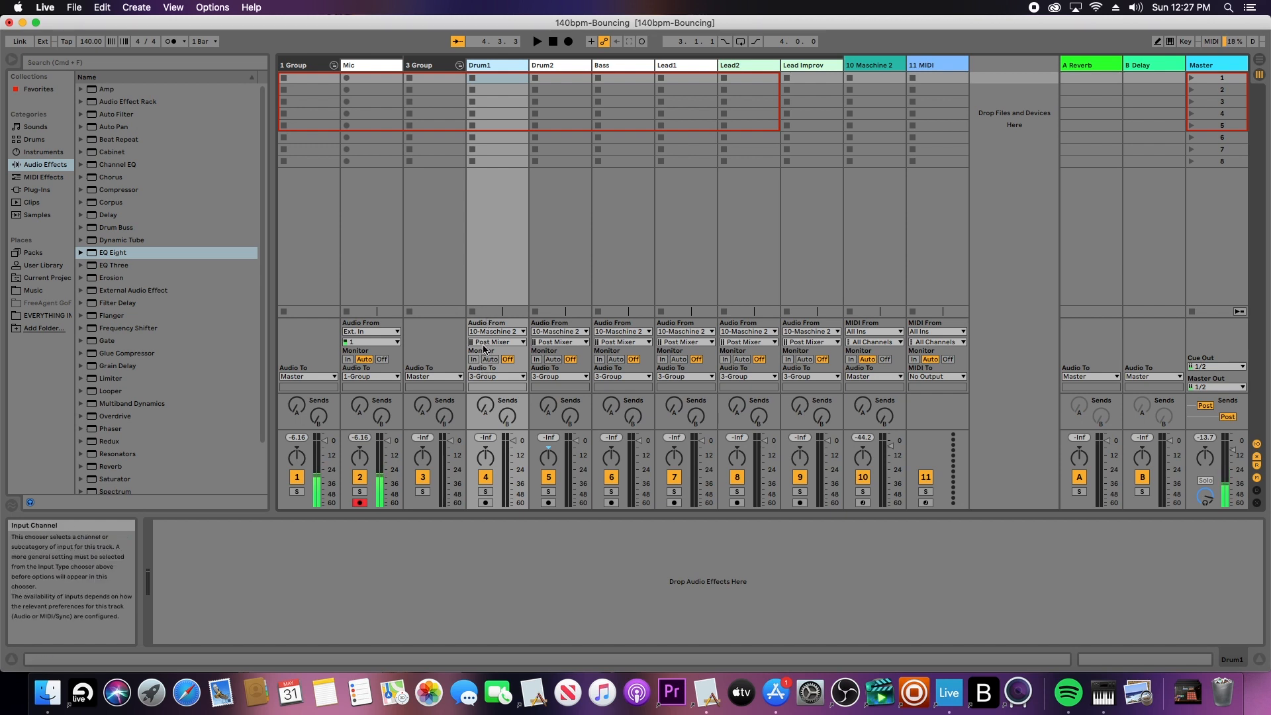
Step: Give each track a separate Maschine Out input channel and record-arm Drum1 through Lead2
click(496, 342)
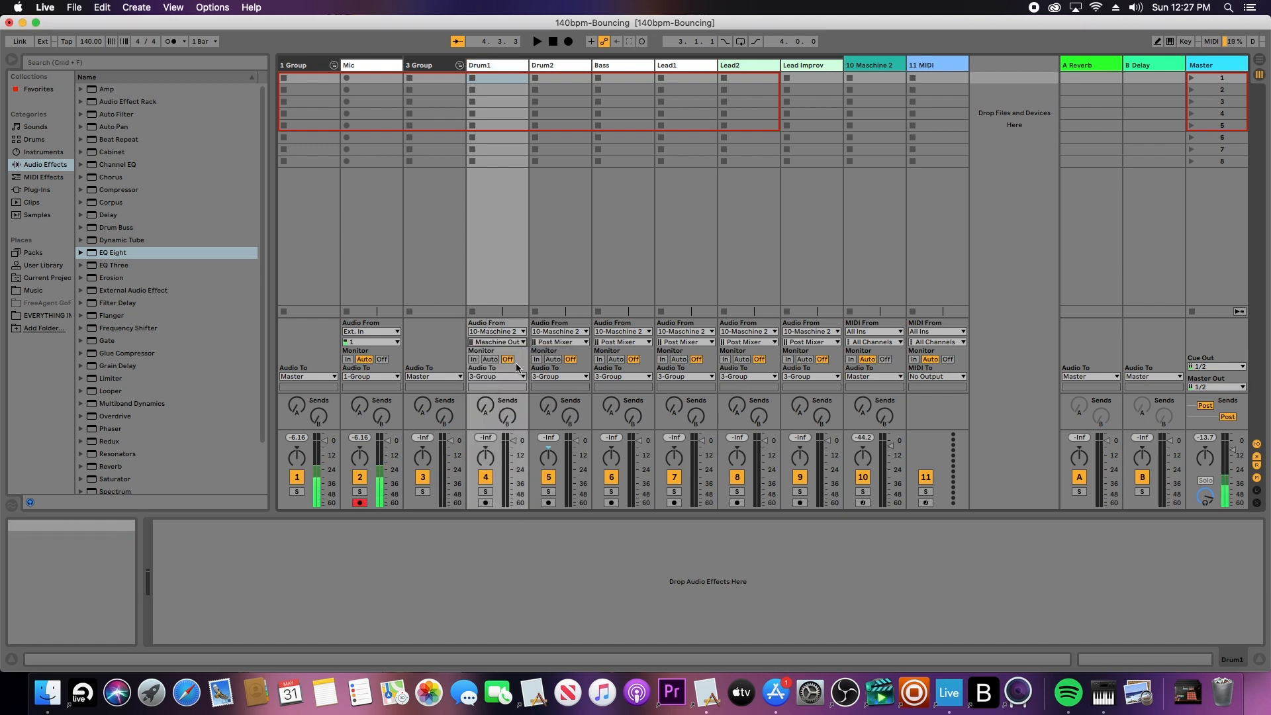
click(557, 341)
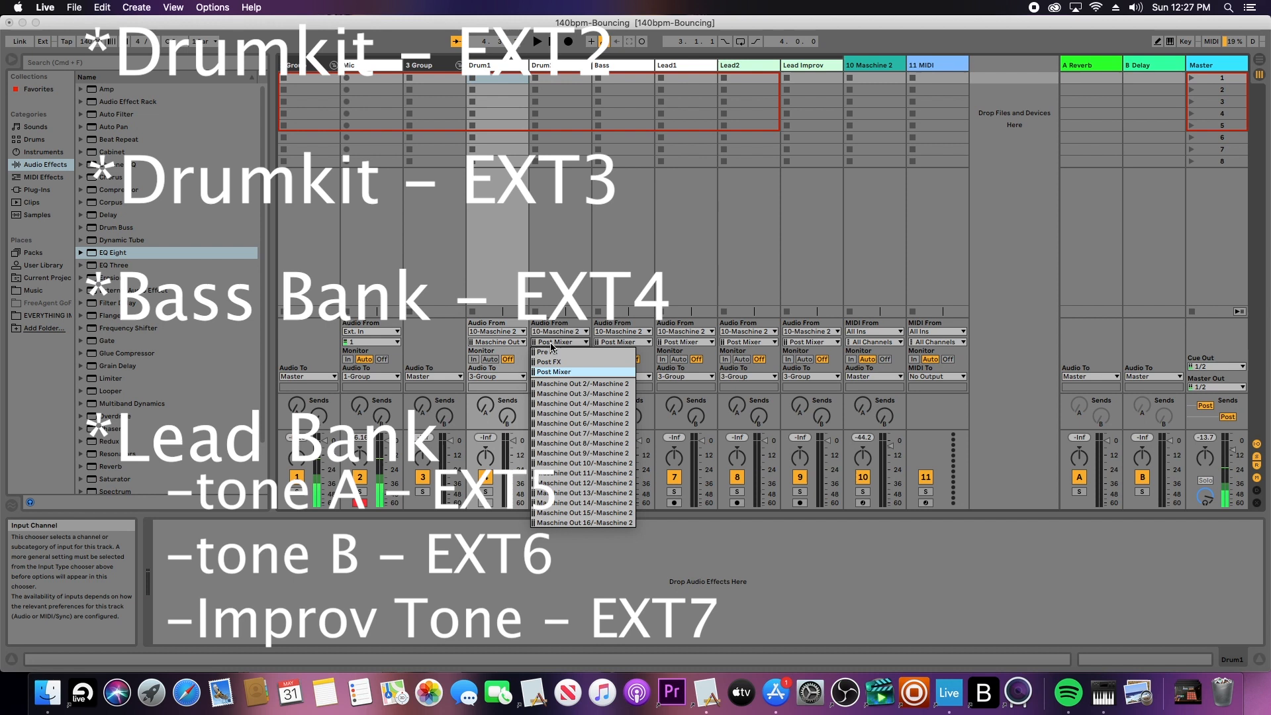
mouse_move(582, 393)
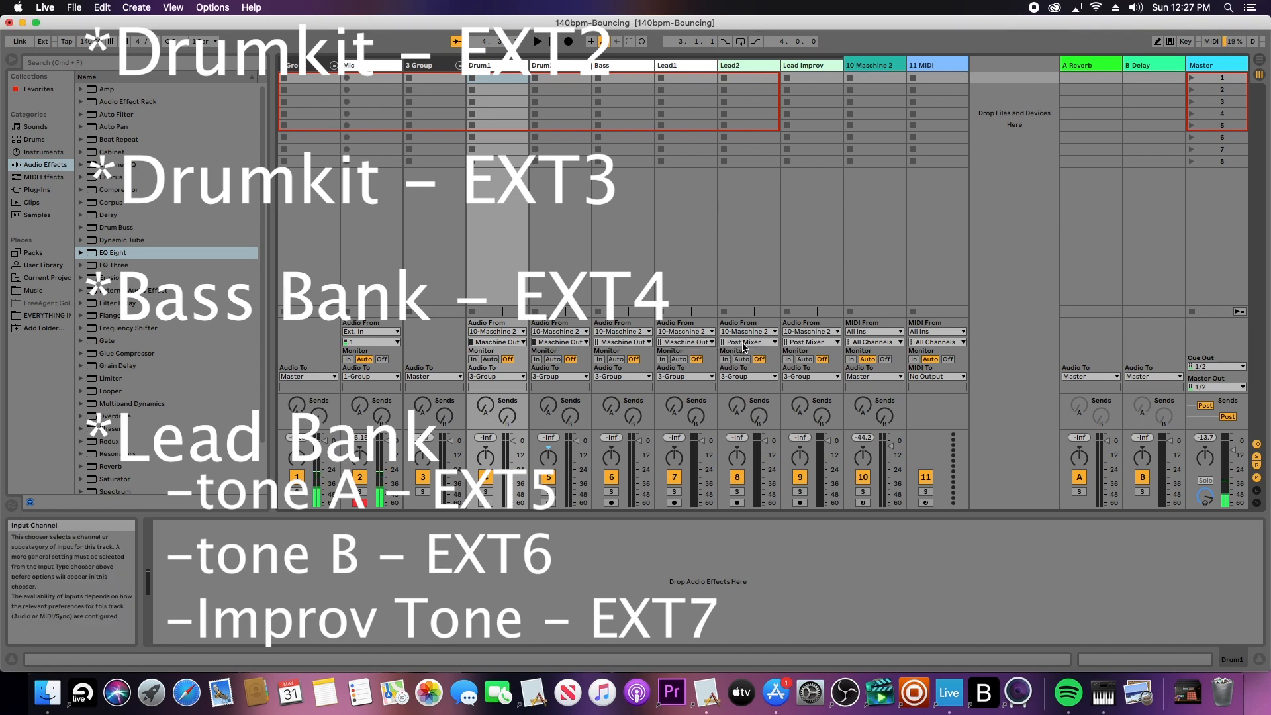
mouse_move(802, 354)
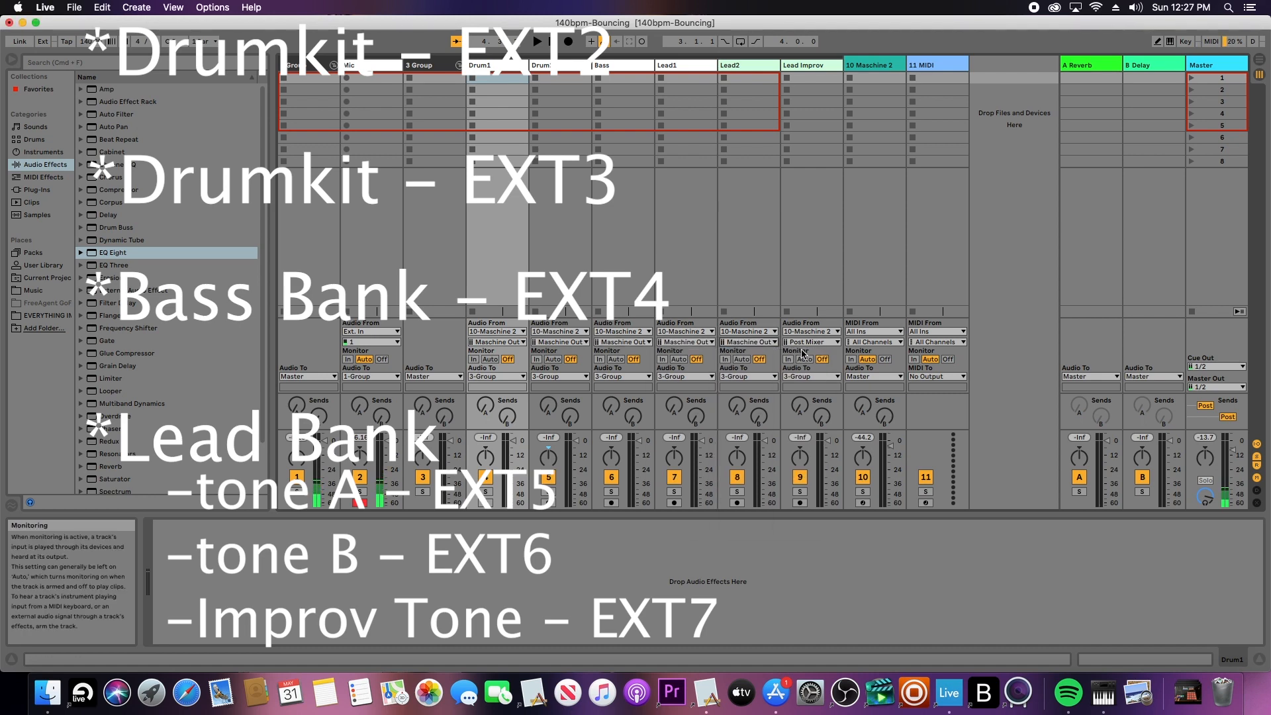
click(813, 342)
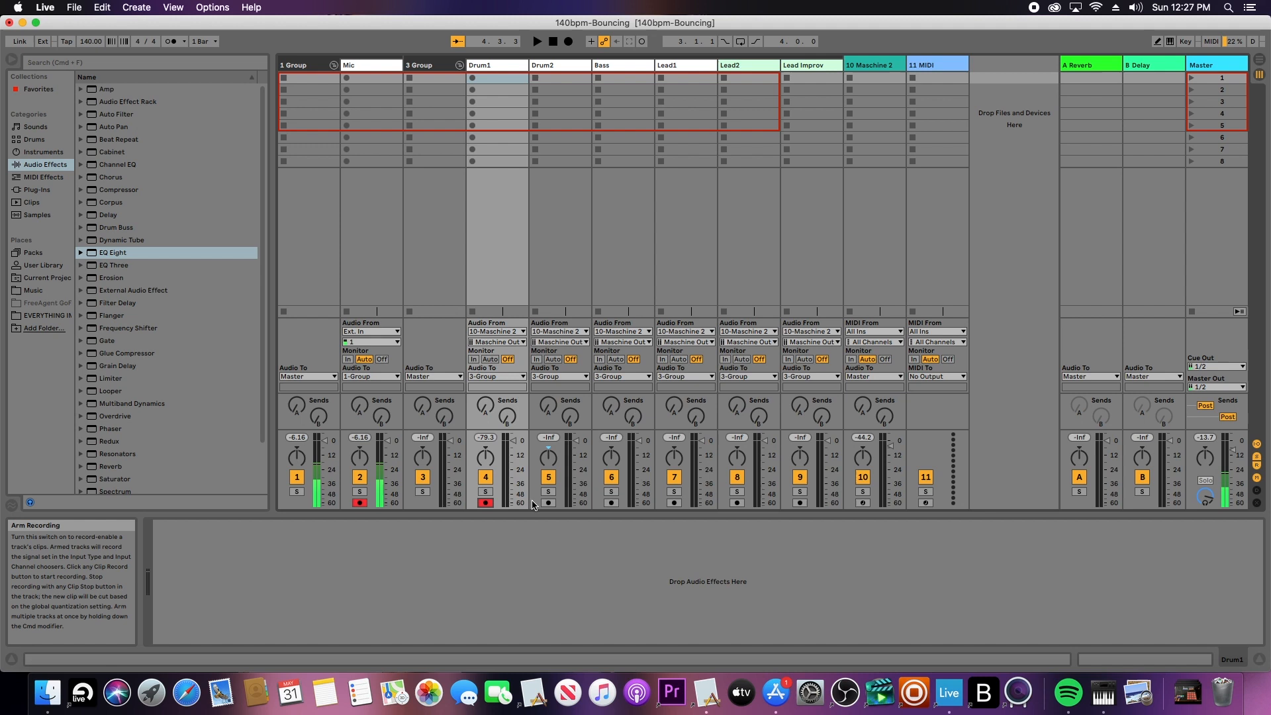
click(736, 503)
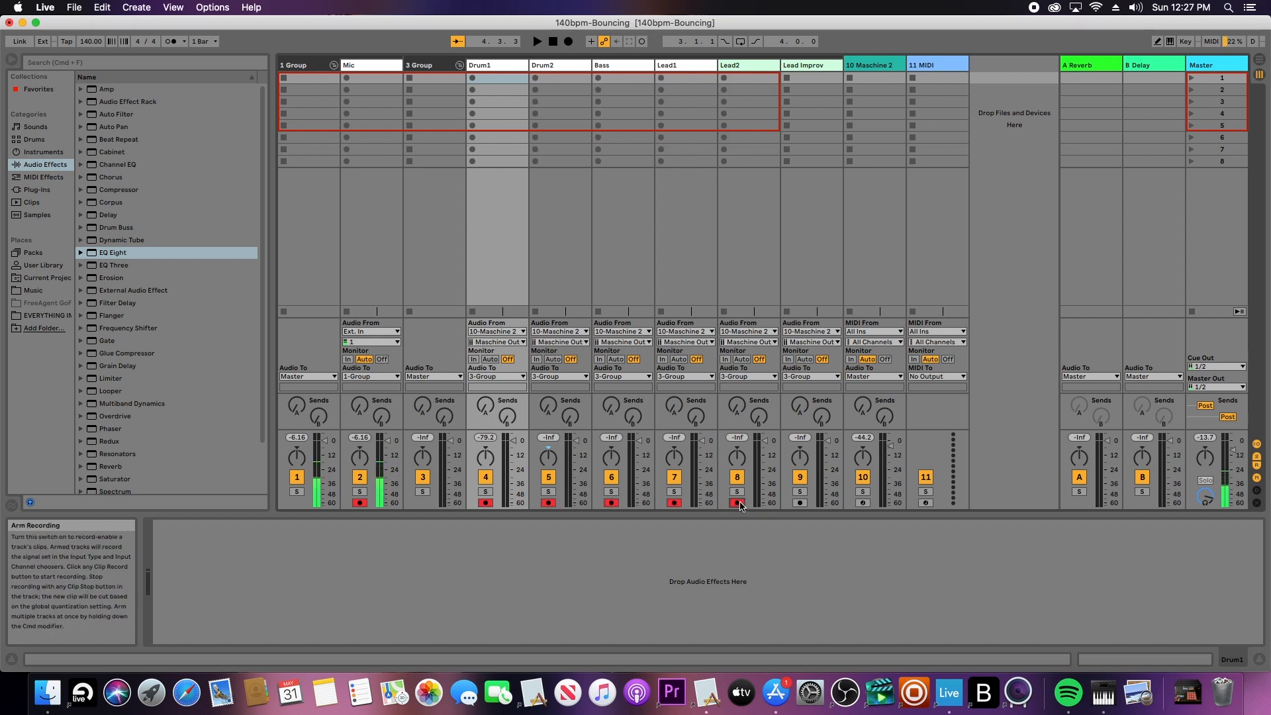